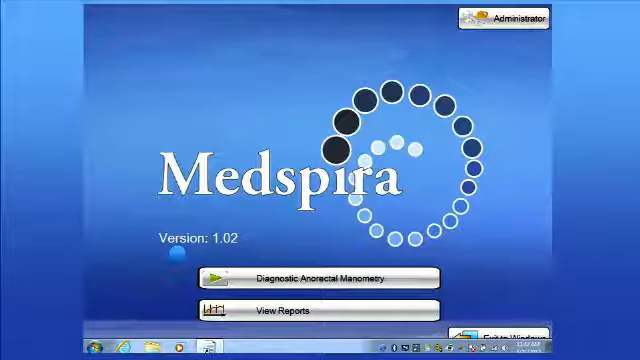
pyautogui.moveTo(251, 313)
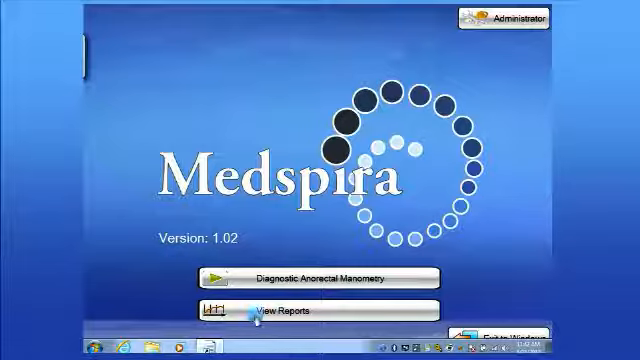
# - Enter report viewing mode from the Medspira home screen
pyautogui.click(283, 309)
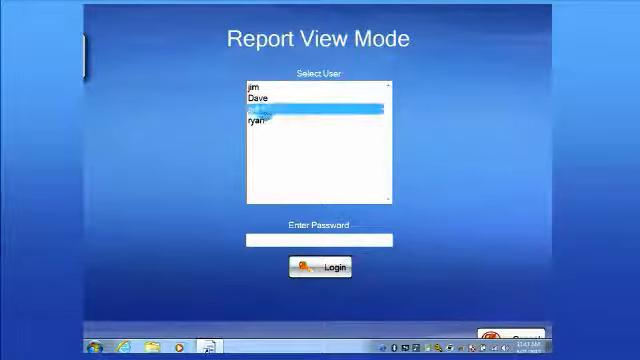
# - Log in to the report viewer as the selected user
pyautogui.click(310, 113)
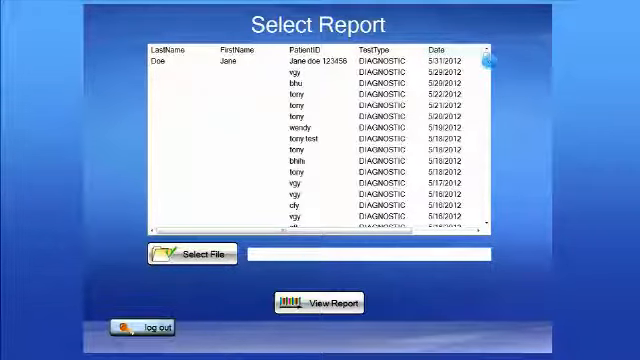
# - Scroll the stored reports list to find the 5/31/2012 report
pyautogui.scroll(-3)
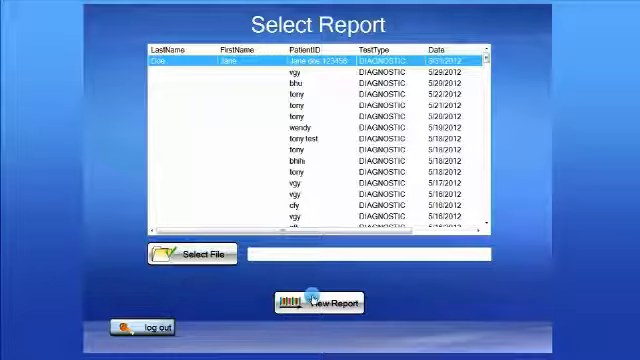
# - Open the 5/31/2012 report and confirm an interpretation note
pyautogui.click(324, 302)
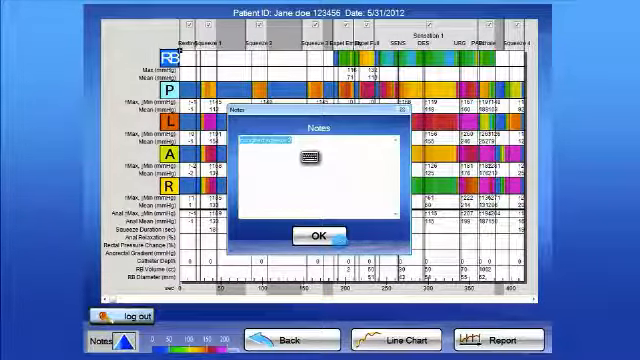
pyautogui.click(318, 235)
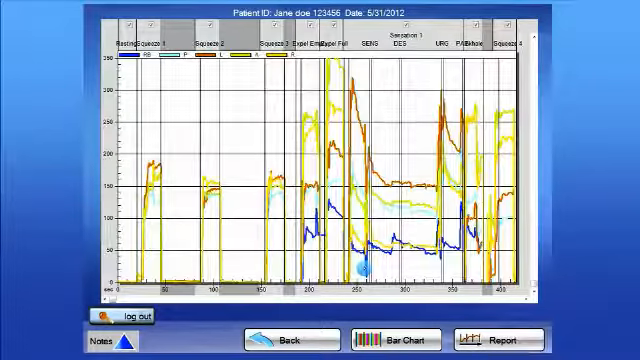
# - Switch to the color bar chart and zoom into the Squeeze 3 maneuver
pyautogui.click(406, 338)
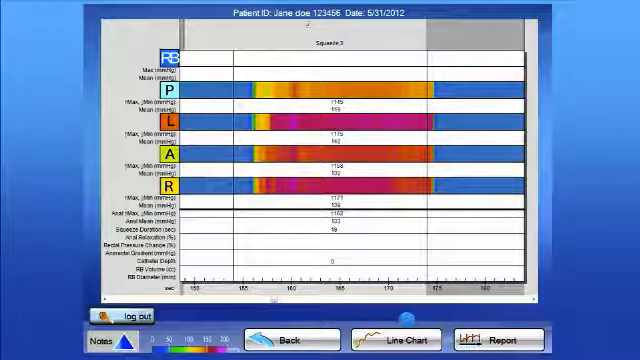
pyautogui.click(512, 338)
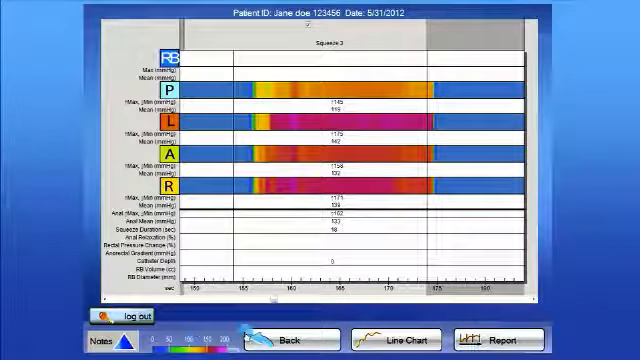
# - Go back from the report charts to the Select Report screen
pyautogui.click(503, 338)
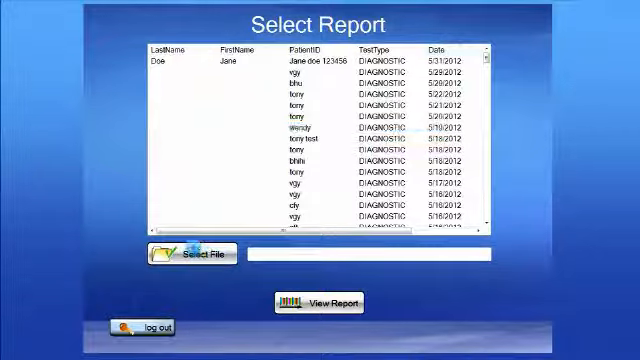
# - Browse to Documents and open Jane Doe's 5/31/2012 report XML file
pyautogui.click(197, 253)
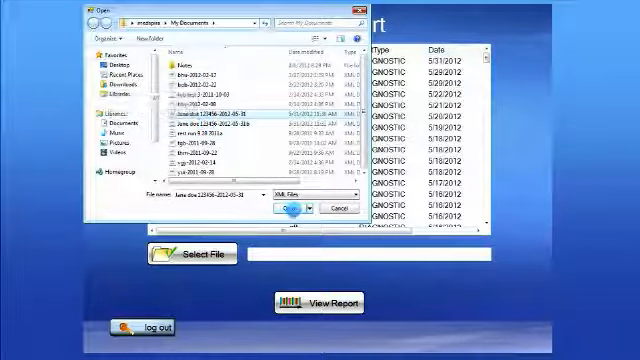
pyautogui.click(309, 208)
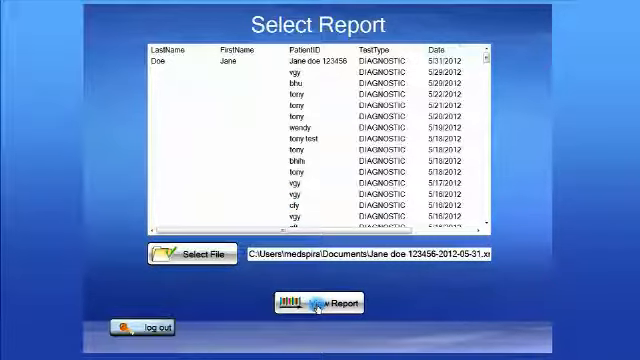
# - View the report loaded from the XML file
pyautogui.click(320, 303)
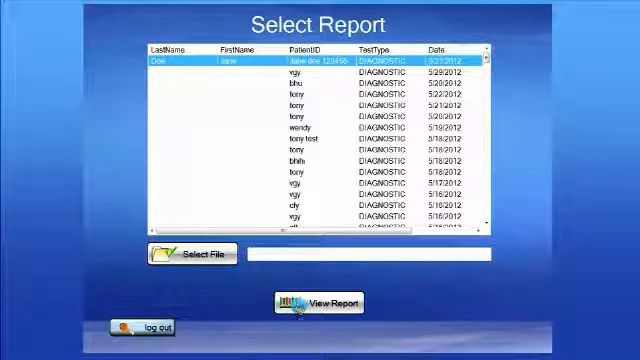
# - Open the 5/31/2012 report to reach its printable summary
pyautogui.click(311, 303)
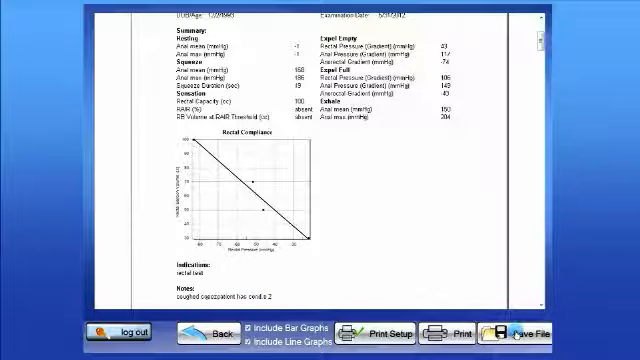
# - Save the 5/31/2012 summary report to a file
pyautogui.click(506, 331)
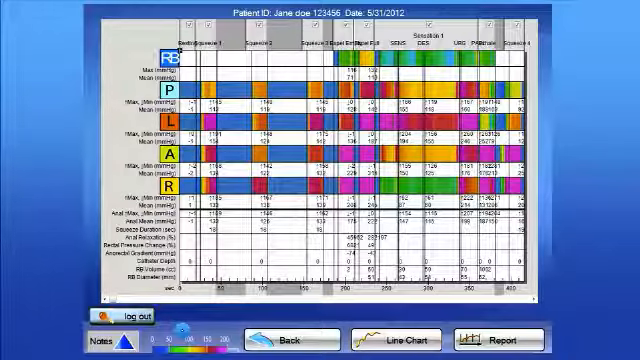
# - Go back to the stored reports list, then log out and confirm with Yes
pyautogui.click(495, 338)
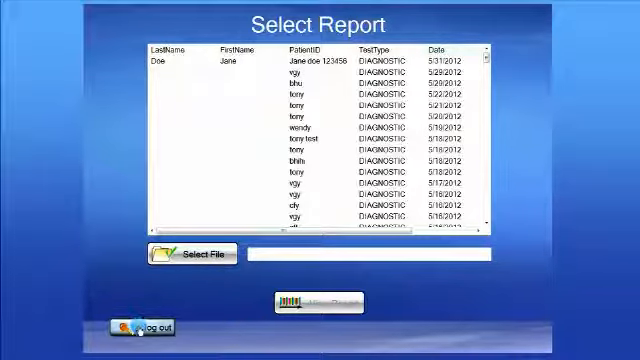
pyautogui.click(150, 328)
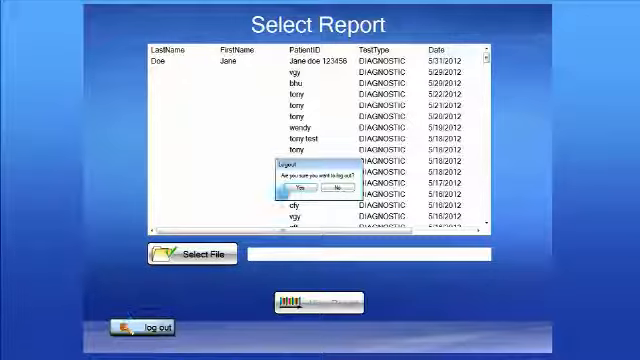
pyautogui.click(306, 188)
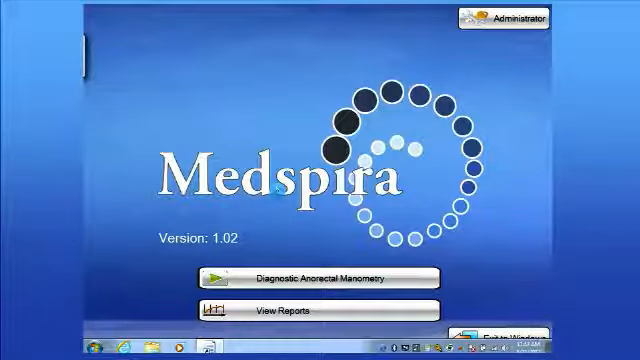